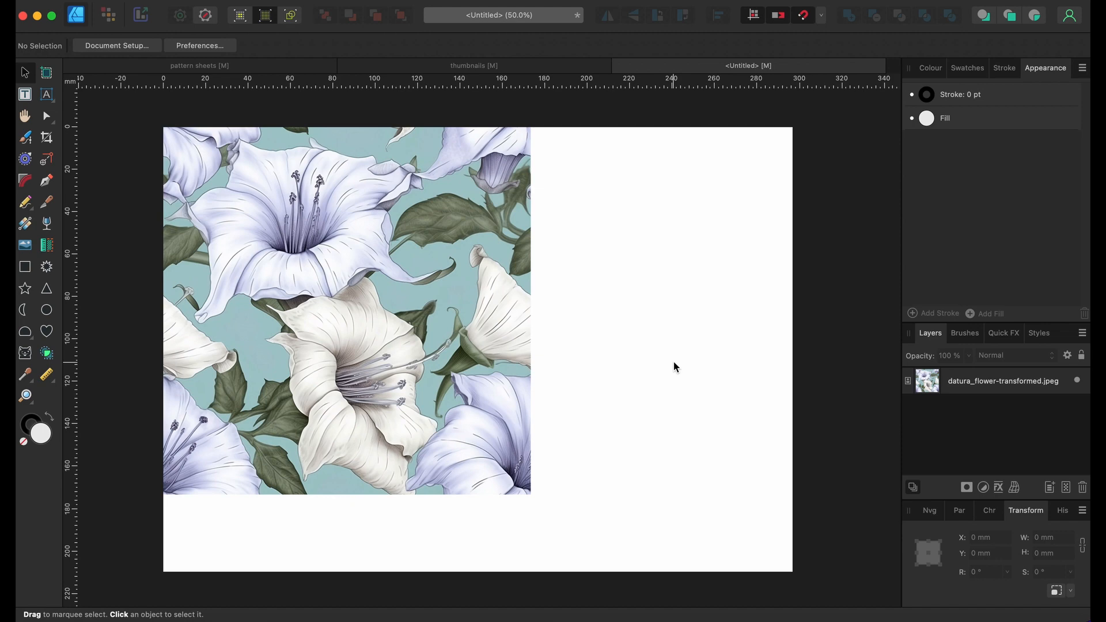
{"action": "mouse_move", "coordinate": [403, 159]}
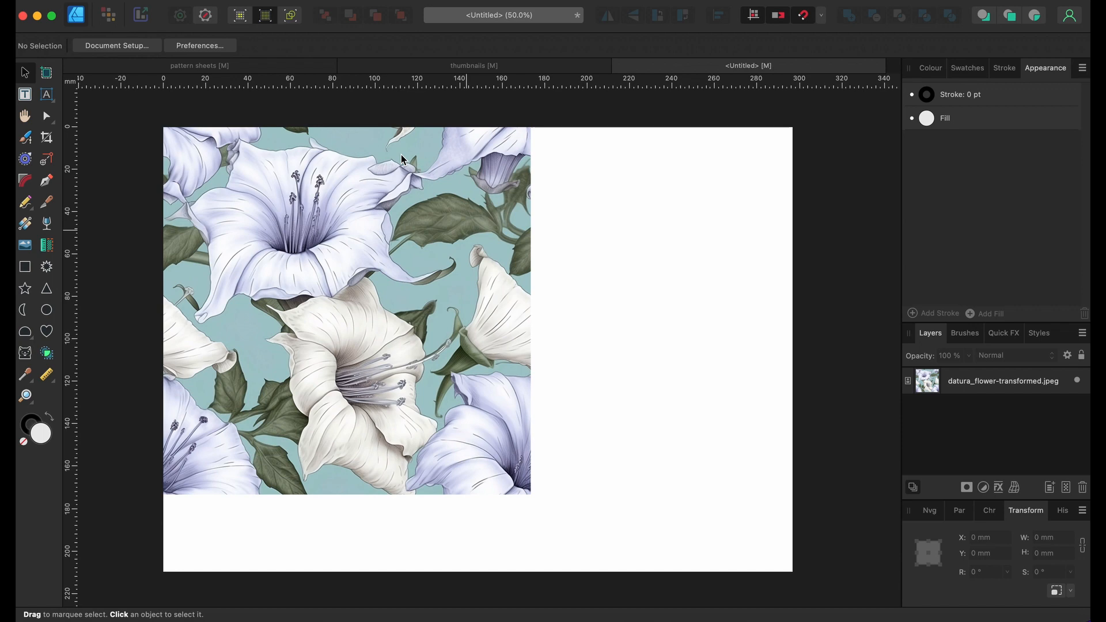
{"action": "mouse_move", "coordinate": [367, 315]}
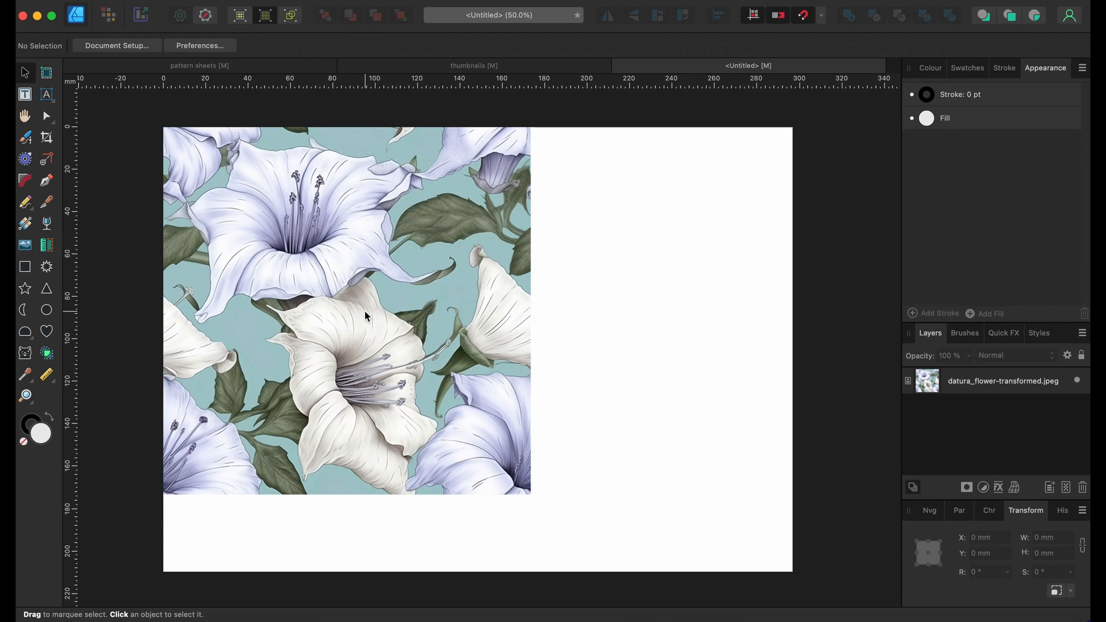
{"action": "mouse_move", "coordinate": [411, 273]}
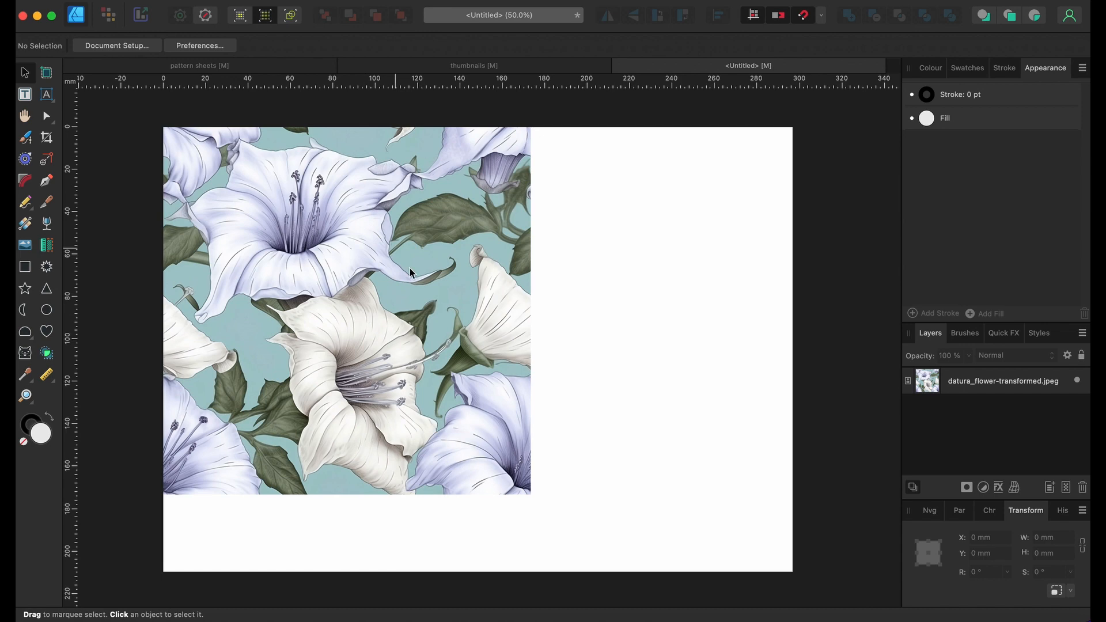
{"action": "mouse_move", "coordinate": [358, 322]}
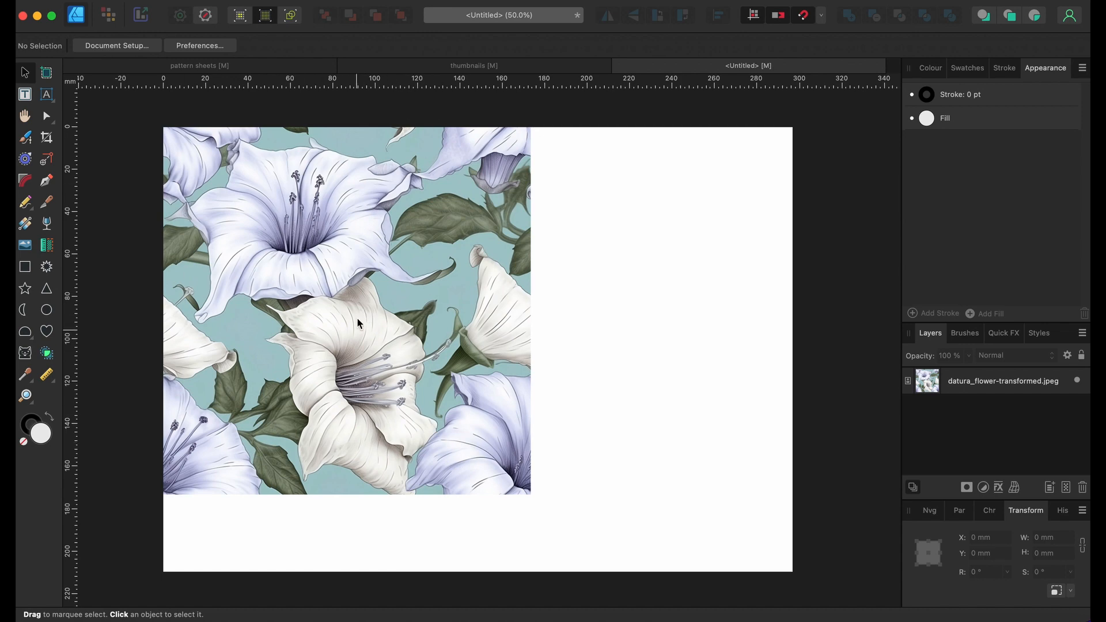
{"action": "mouse_move", "coordinate": [709, 245]}
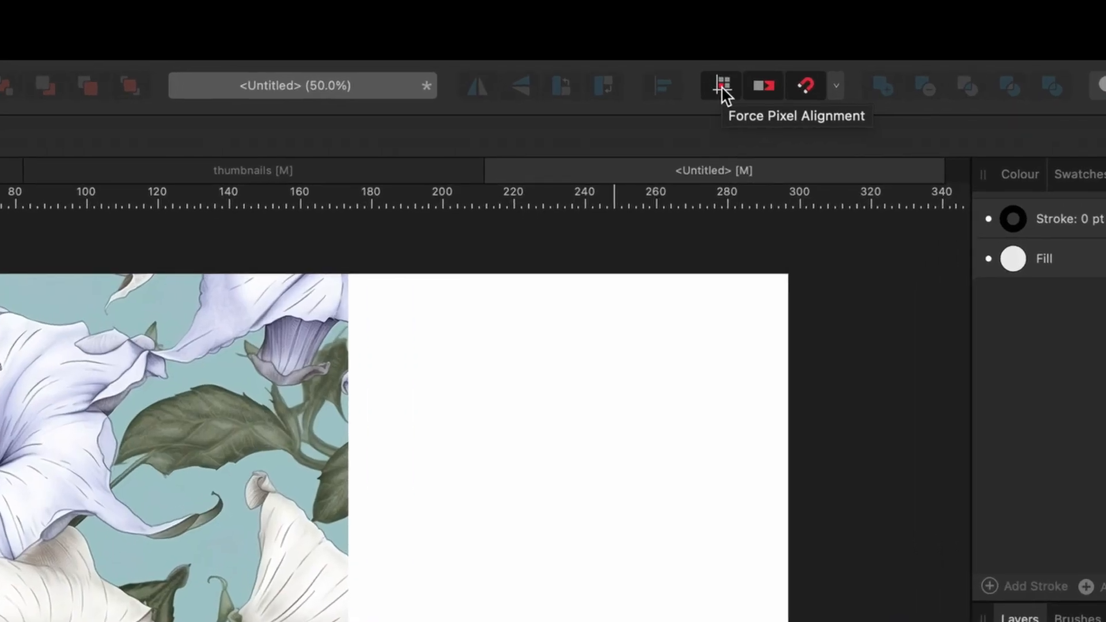
{"action": "mouse_move", "coordinate": [763, 92]}
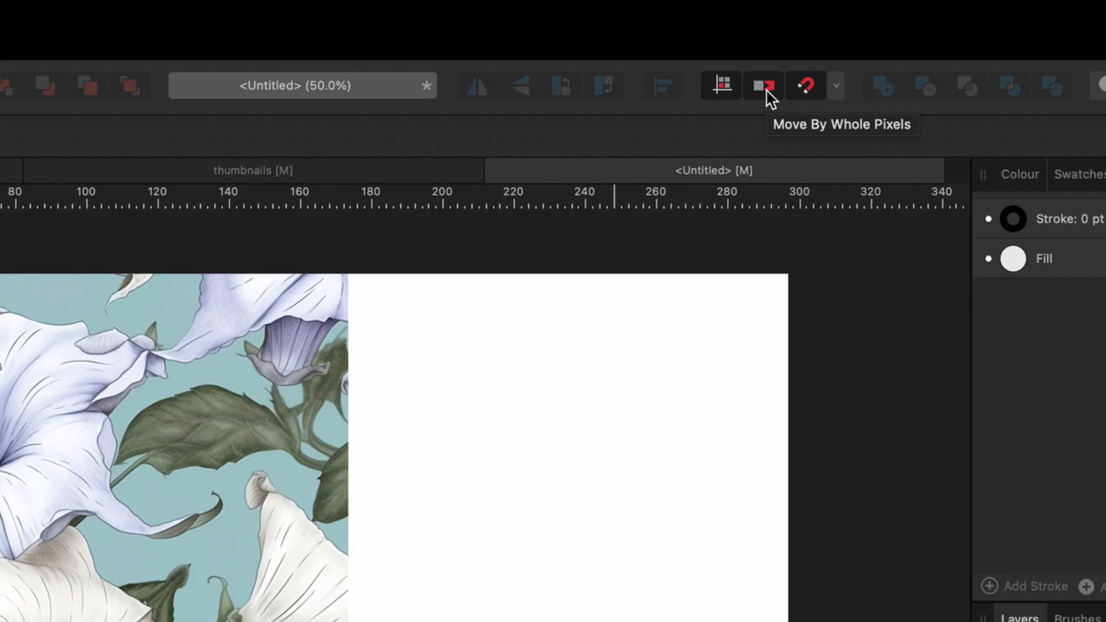
Enable Move By Whole Pixels alongside Force Pixel Alignment in the toolbar
{"action": "left_click", "coordinate": [836, 84]}
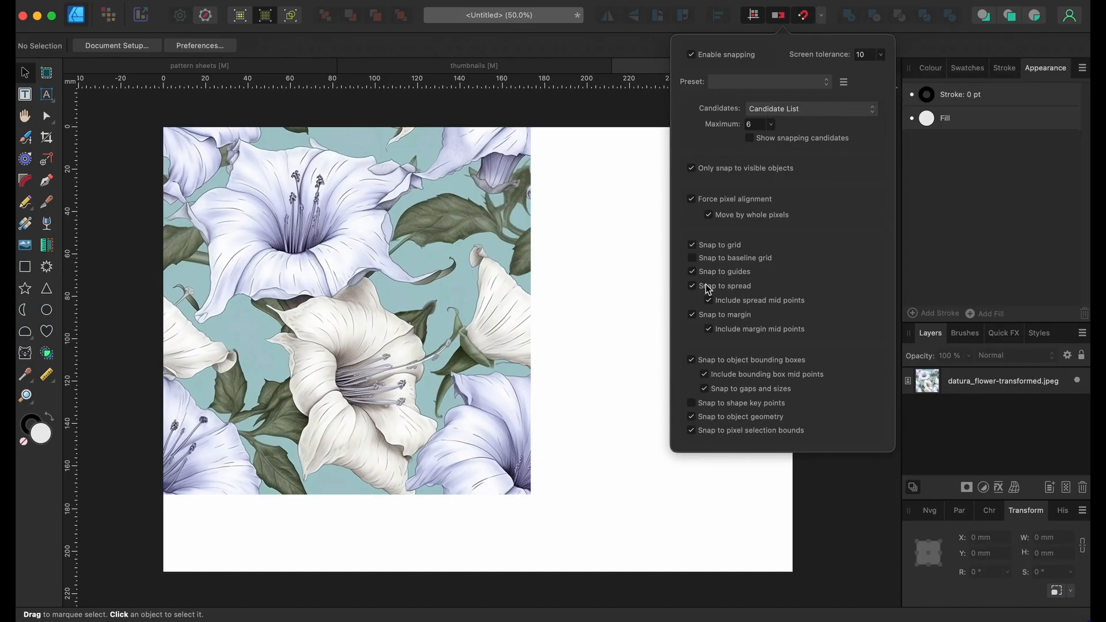
{"action": "mouse_move", "coordinate": [703, 442]}
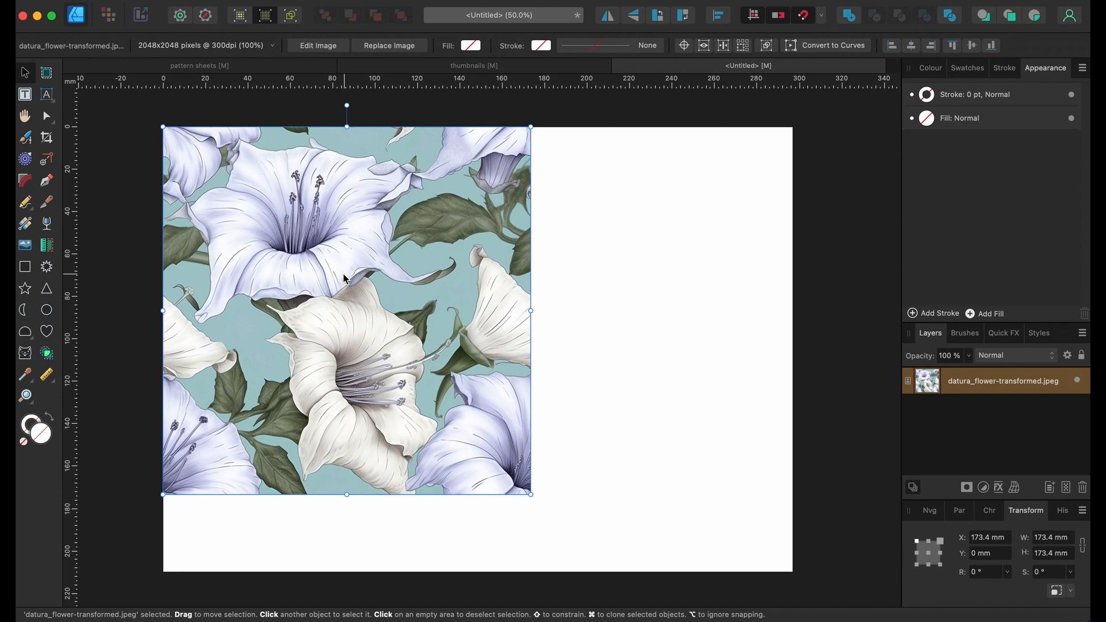
{"action": "mouse_move", "coordinate": [304, 290]}
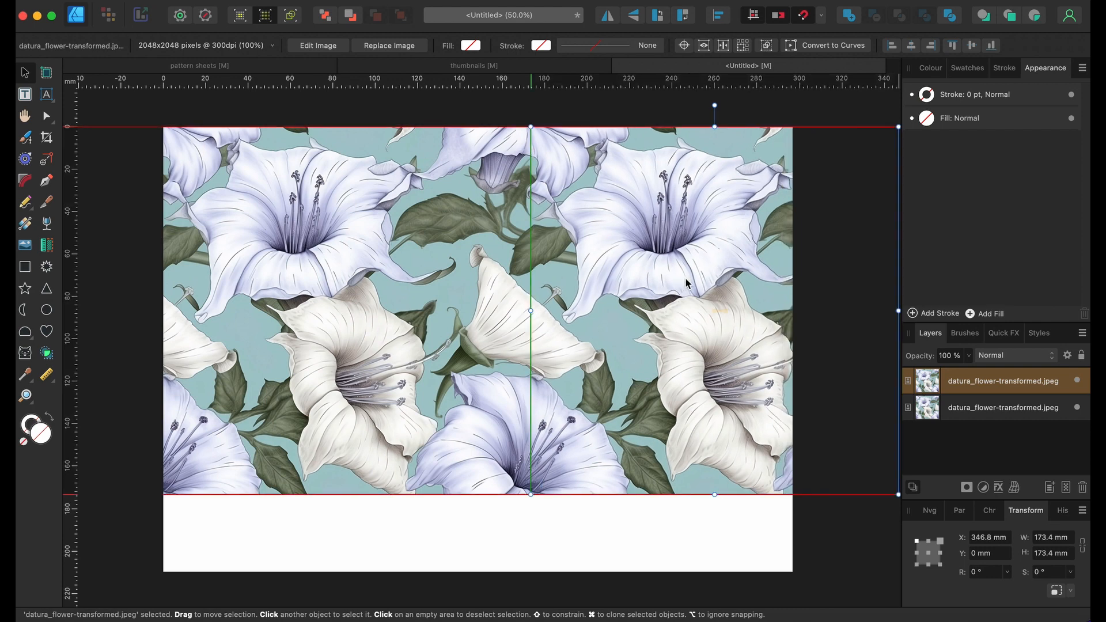
Deselect the tiles after snapping the duplicate to the original's right edge
{"action": "left_click", "coordinate": [432, 116]}
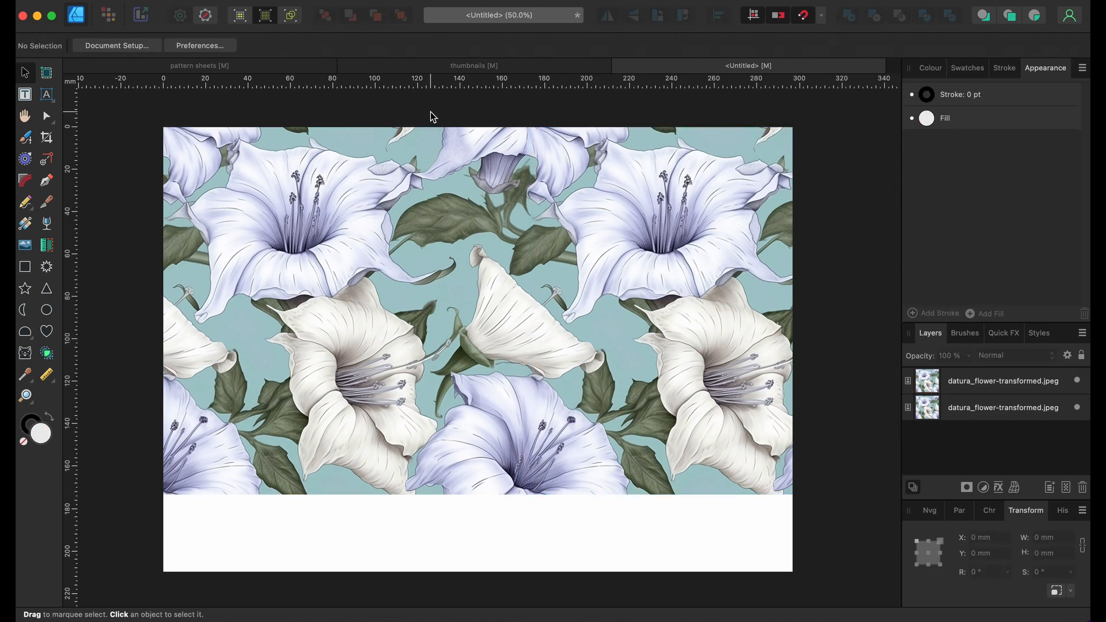
{"action": "mouse_move", "coordinate": [433, 290]}
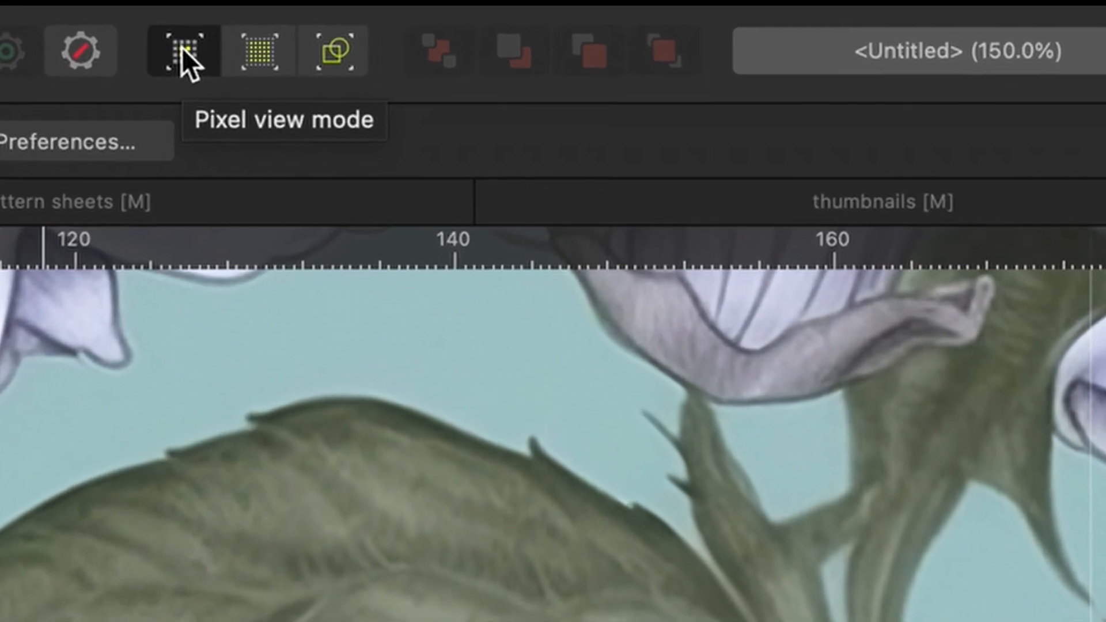
{"action": "mouse_move", "coordinate": [289, 77]}
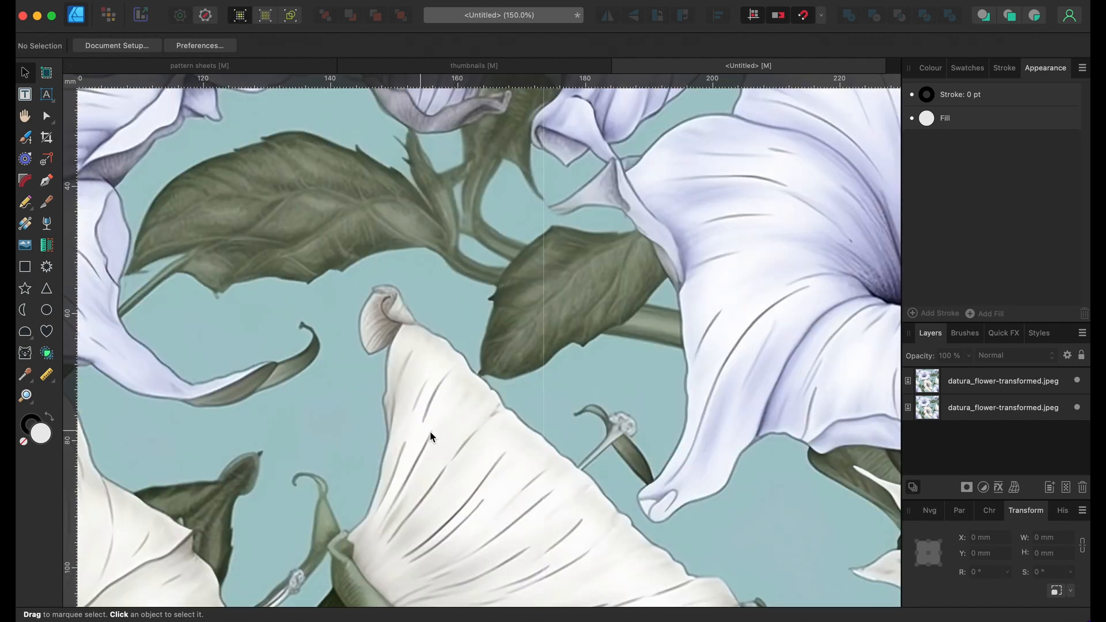
Scroll the 150% Pixel view to the join between the two tiles
{"action": "scroll", "scroll_direction": "up", "scroll_amount": 3}
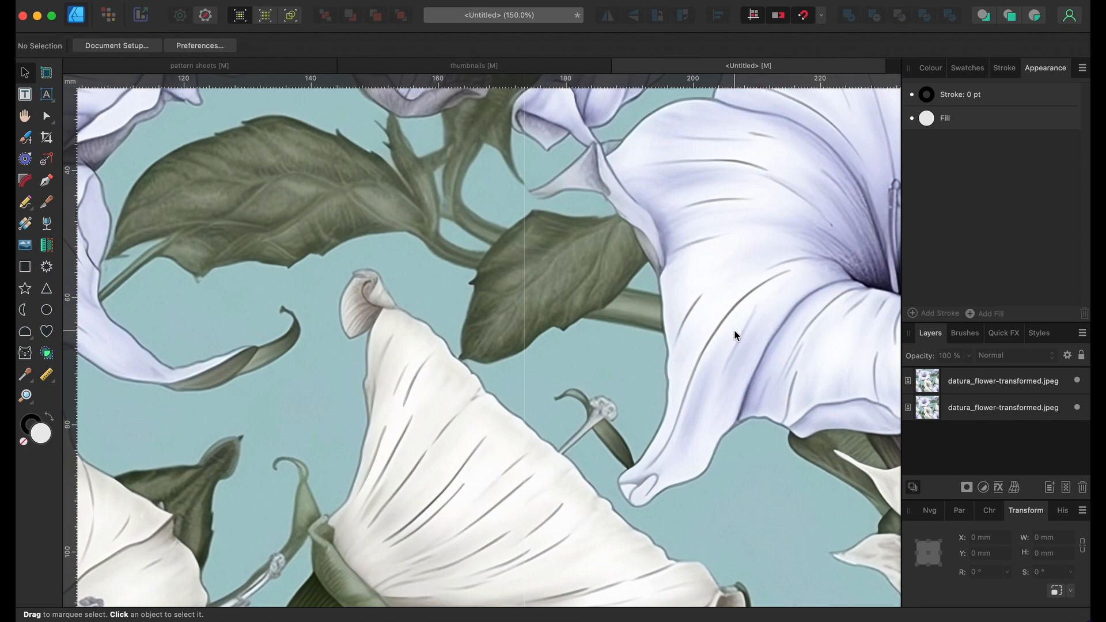
{"action": "mouse_move", "coordinate": [1068, 360]}
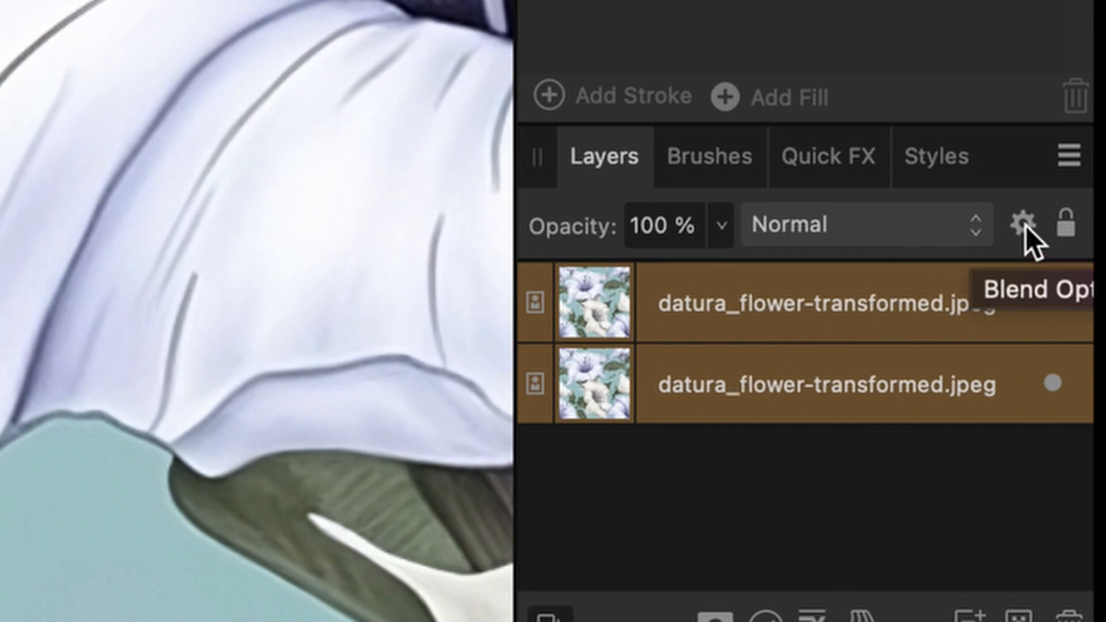
Set Antialiasing to Force Off in Blend Options for both selected tiles
{"action": "left_click", "coordinate": [1027, 224]}
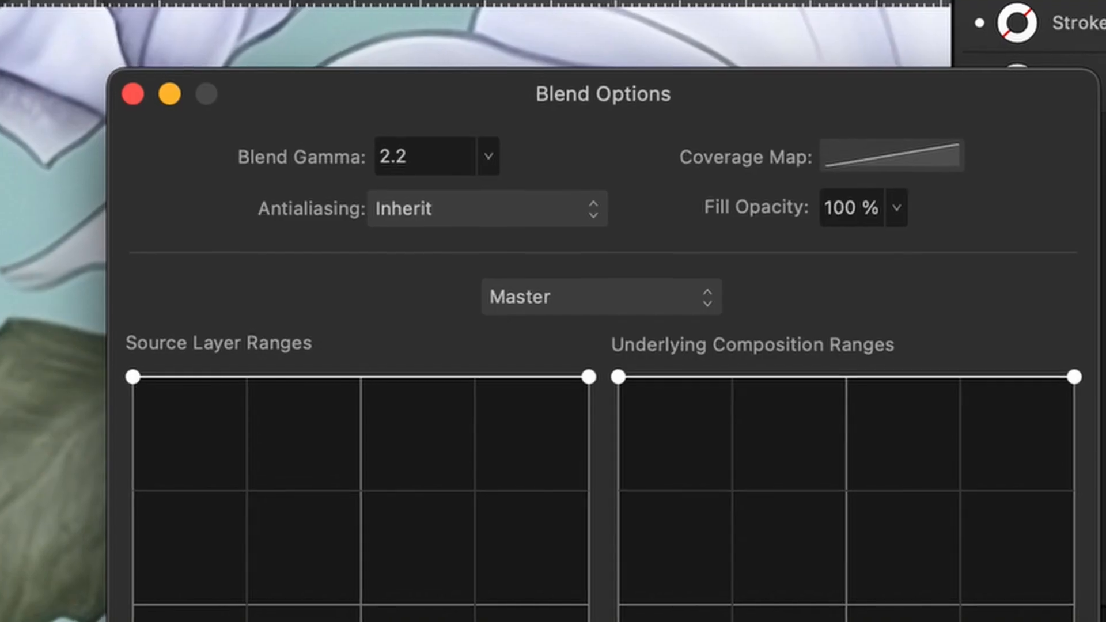
{"action": "left_click", "coordinate": [485, 209]}
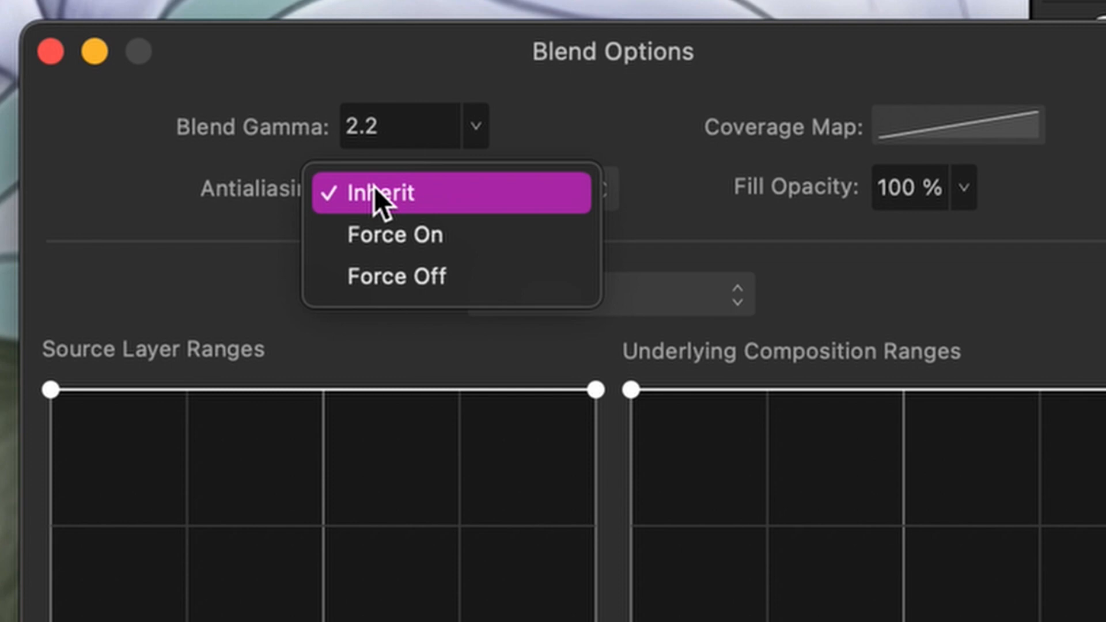
{"action": "mouse_move", "coordinate": [412, 276]}
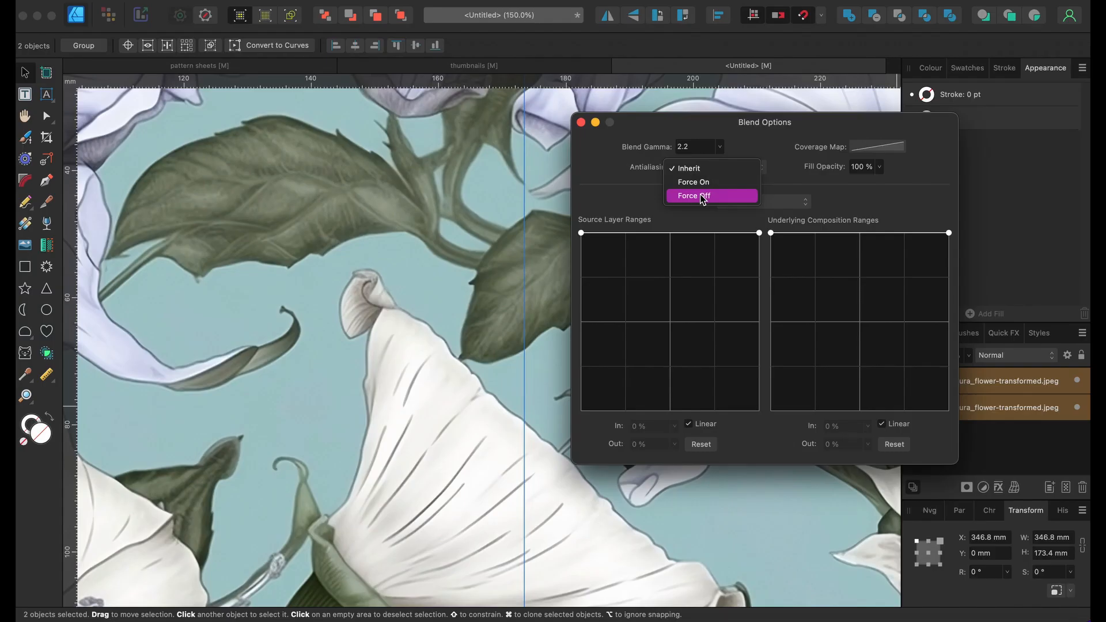
{"action": "left_click", "coordinate": [693, 196]}
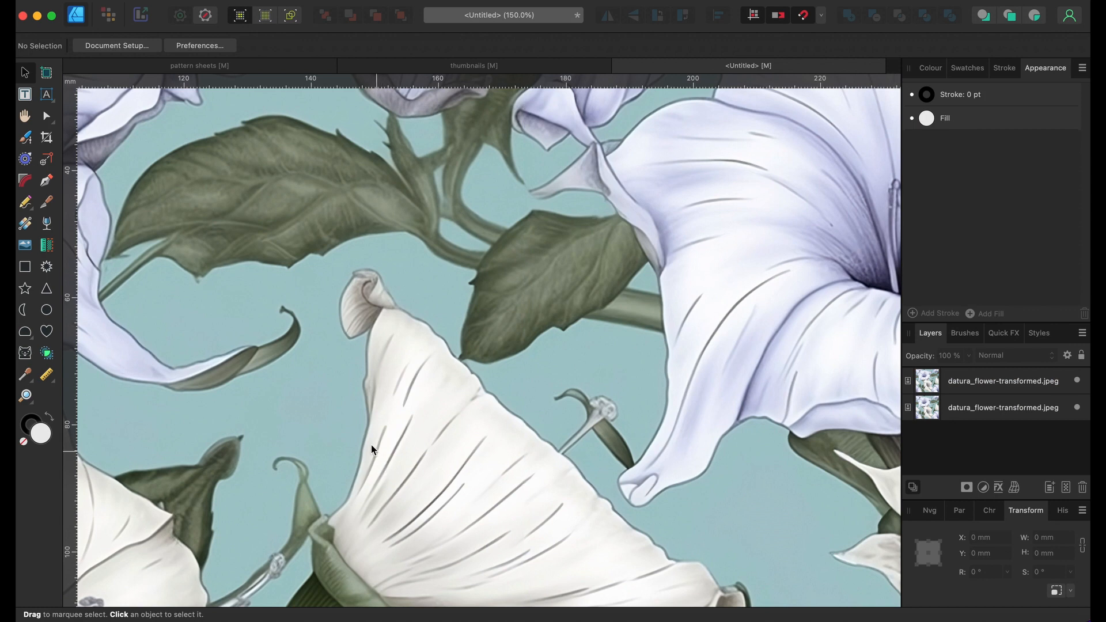
{"action": "mouse_move", "coordinate": [266, 15]}
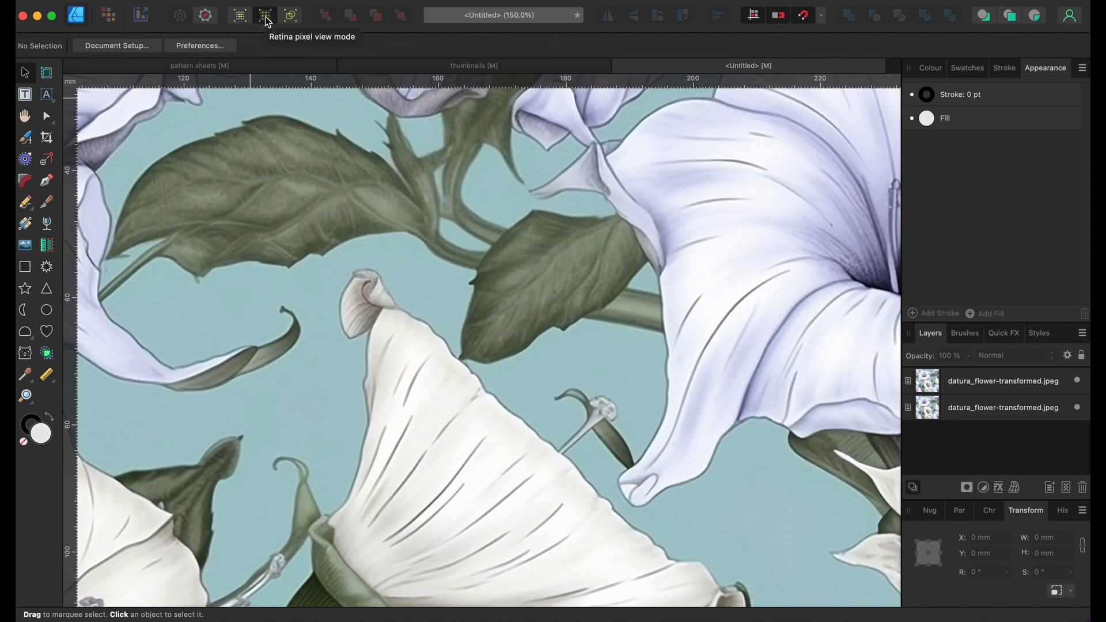
Scroll down and select a tile to start positioning a copy lower on the page
{"action": "scroll", "scroll_direction": "down", "scroll_amount": 3}
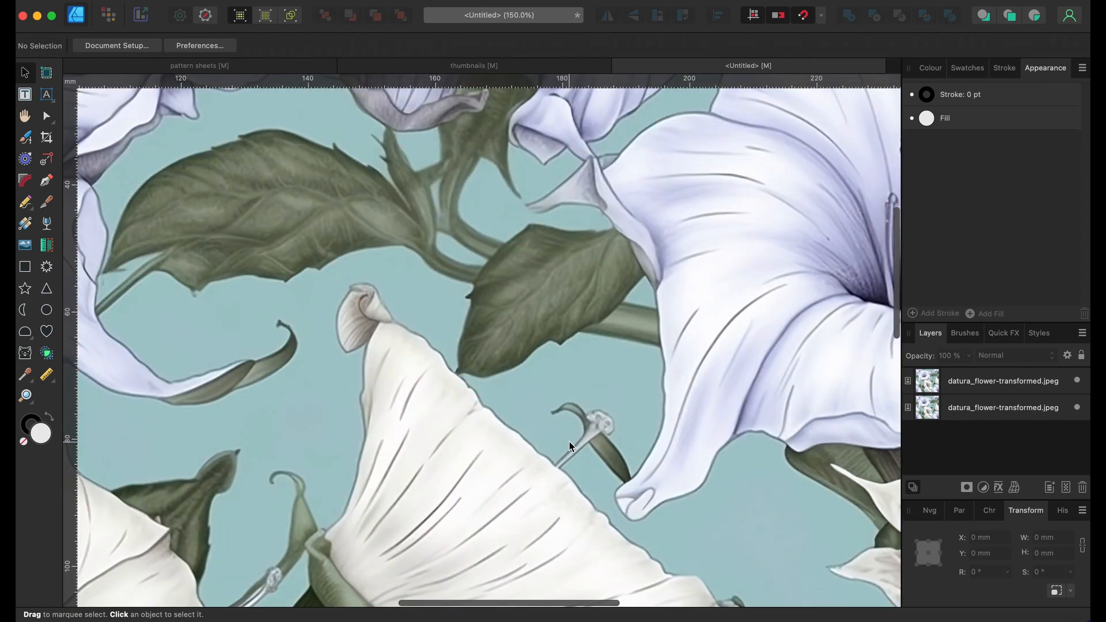
{"action": "left_click", "coordinate": [1002, 406]}
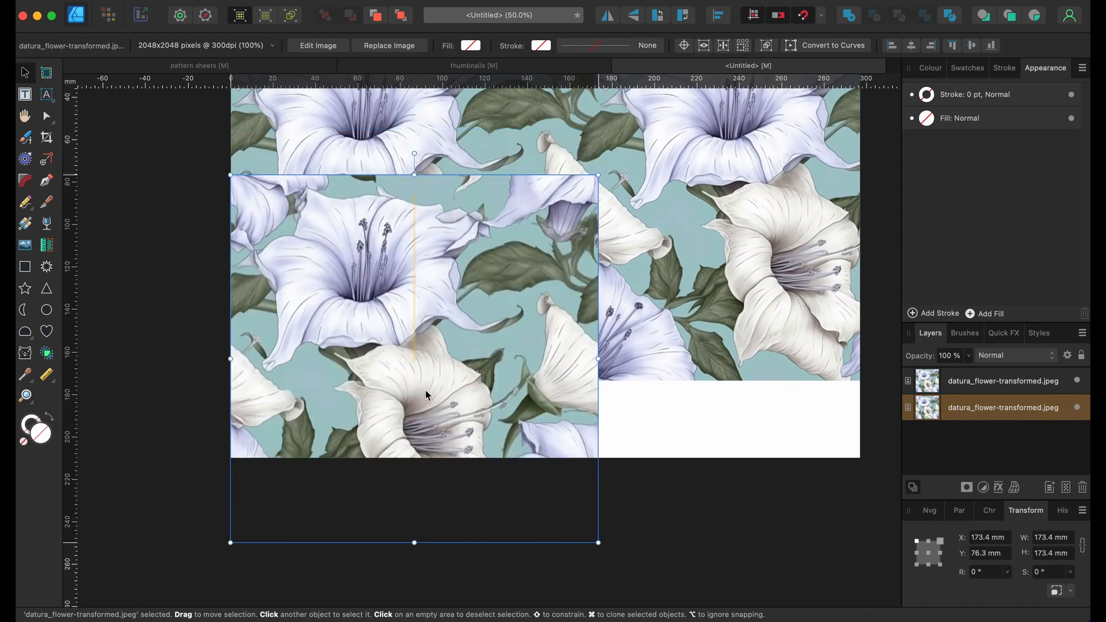
Snap the duplicated tile directly beneath the first one to start a second row
{"action": "left_click", "coordinate": [1069, 356]}
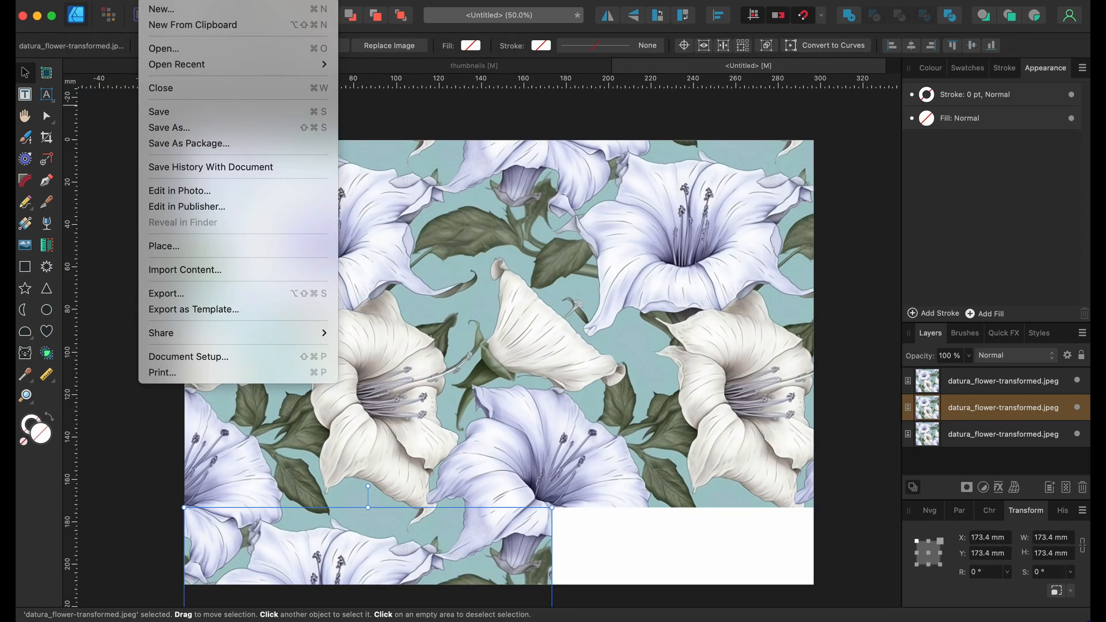
Export the tiled pattern as a JPEG using the High quality preset
{"action": "left_click", "coordinate": [166, 293]}
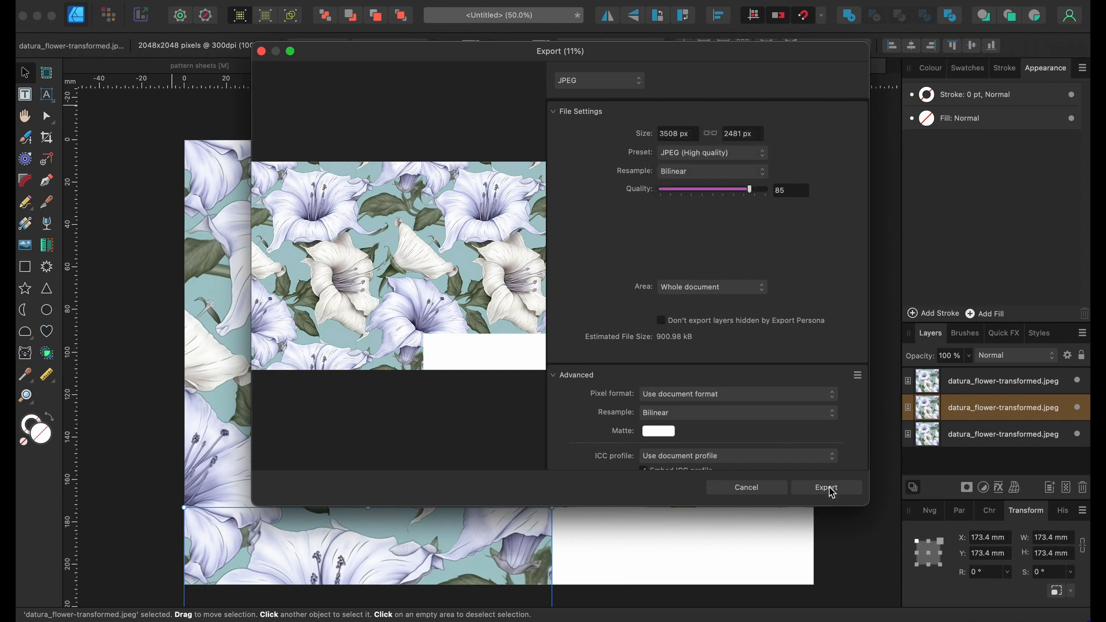
{"action": "left_click", "coordinate": [825, 487]}
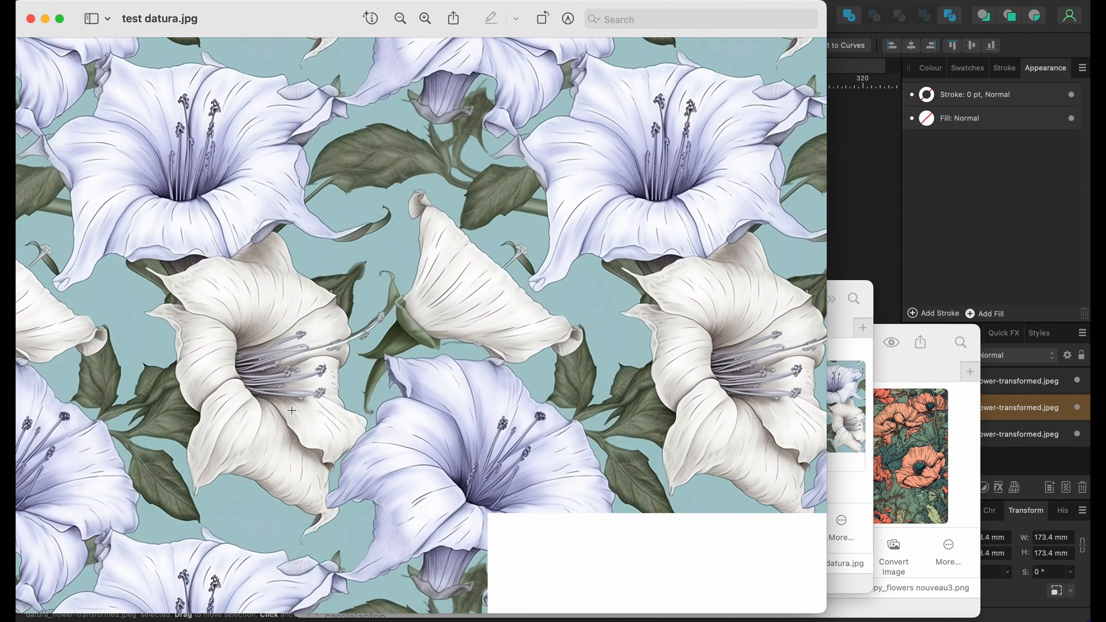
Zoom into a flower in the exported JPEG to check for seams, then return to full view
{"action": "left_click", "coordinate": [425, 18]}
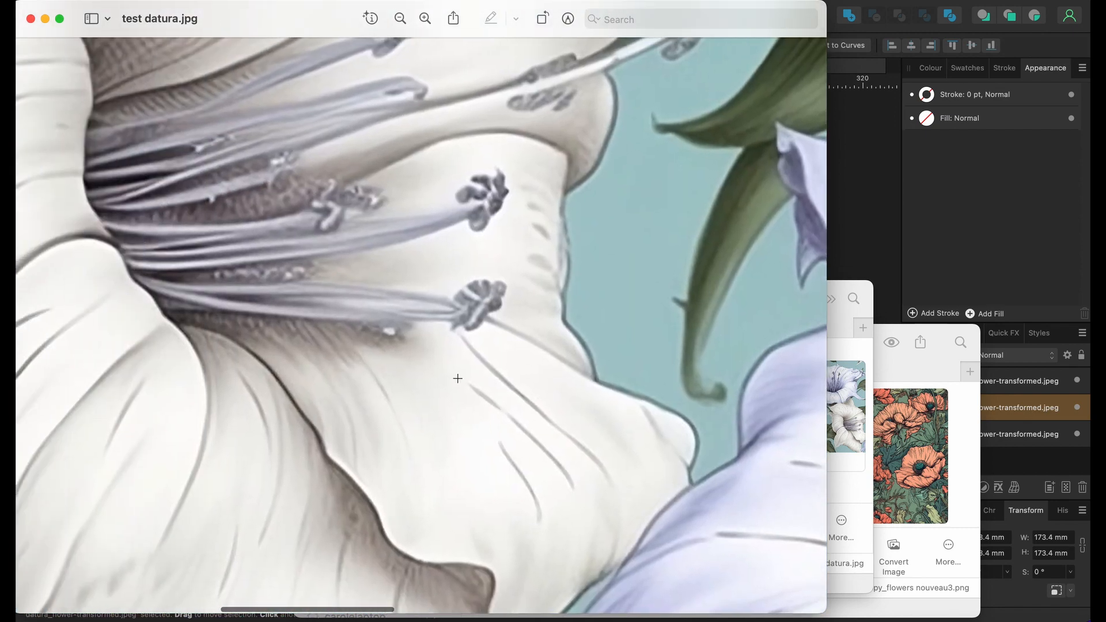
{"action": "left_click", "coordinate": [400, 20]}
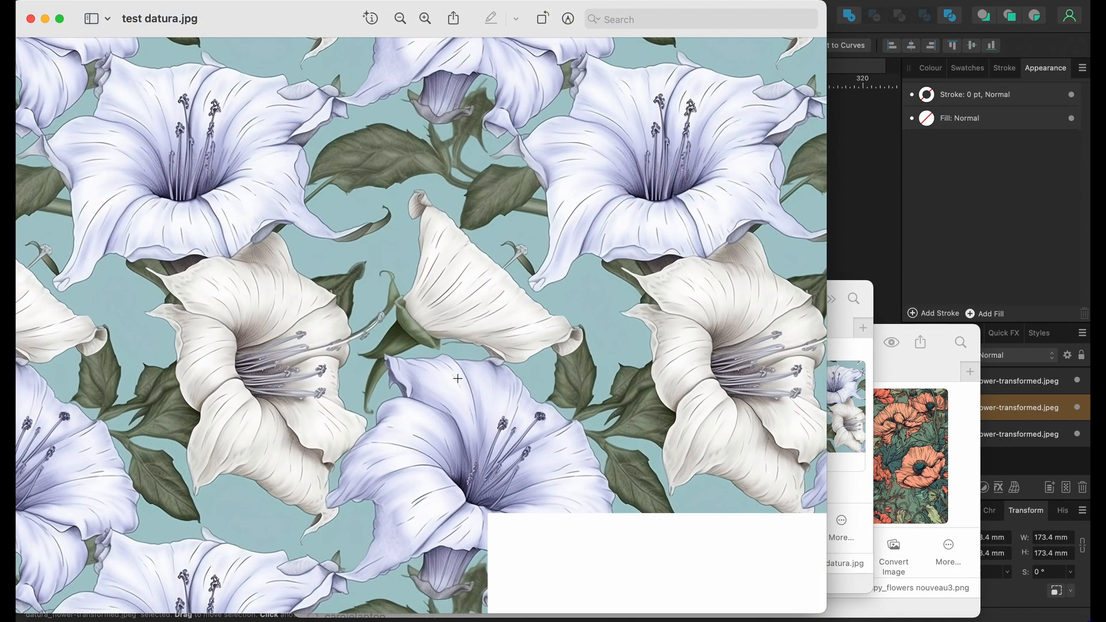
{"action": "mouse_move", "coordinate": [426, 451]}
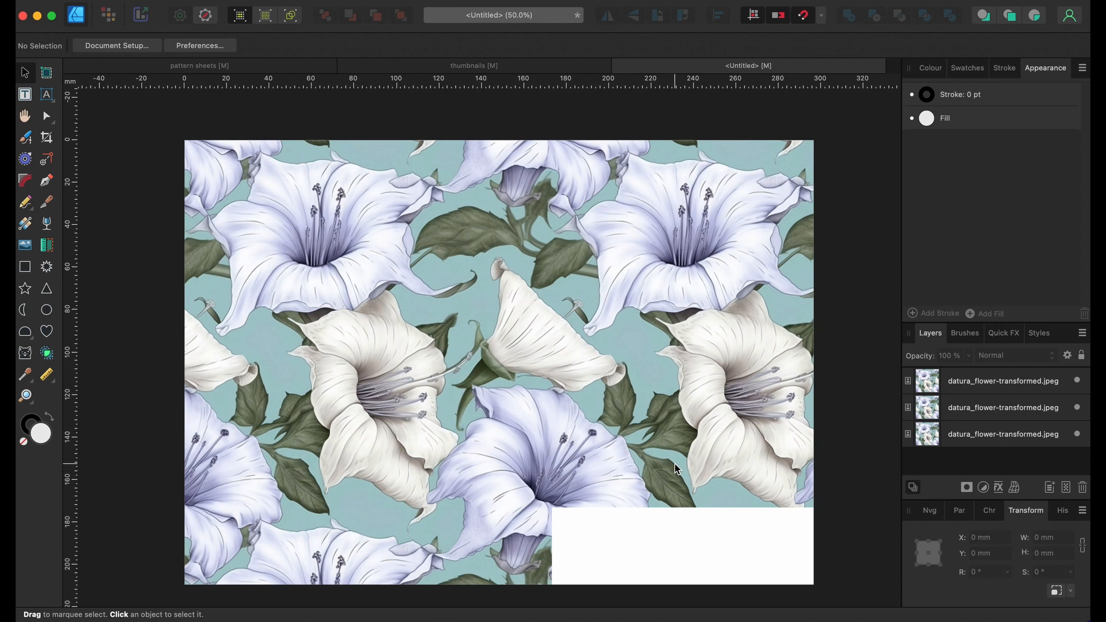
Select all three tiles, confirm Antialiasing is Force Off in Blend Options, then deselect
{"action": "left_click", "coordinate": [1001, 381]}
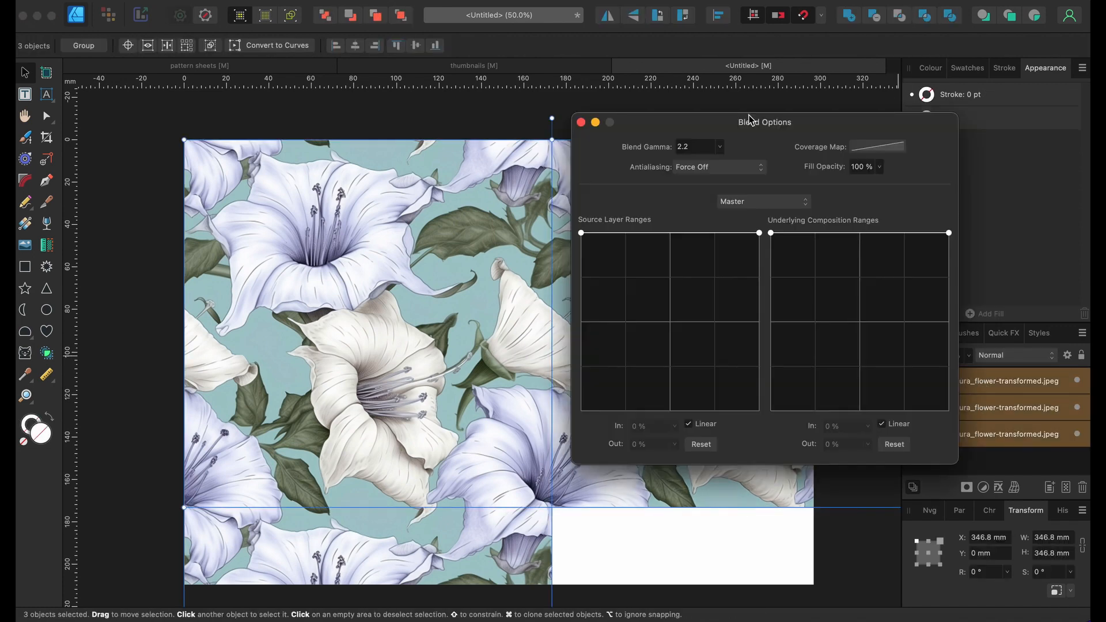
{"action": "mouse_move", "coordinate": [765, 174]}
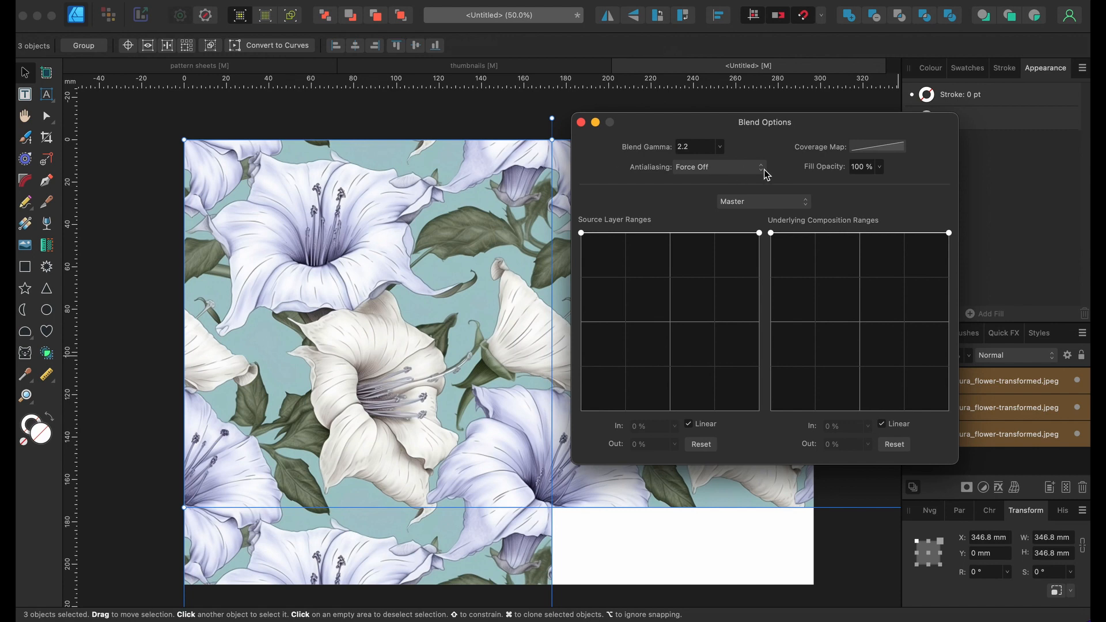
{"action": "left_click", "coordinate": [580, 122]}
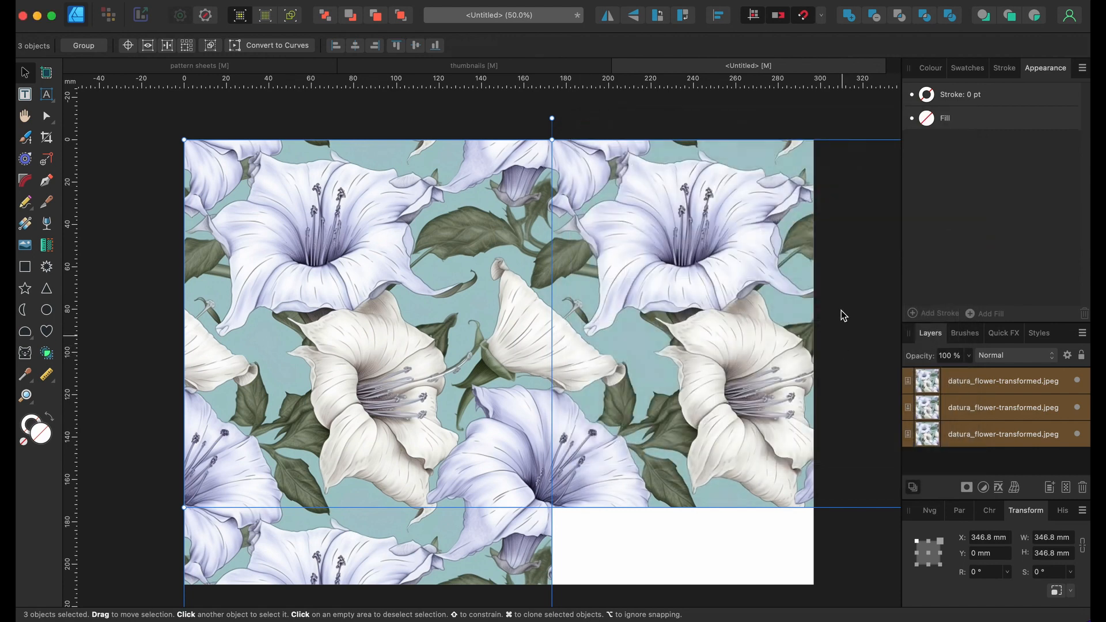
{"action": "left_click", "coordinate": [462, 495]}
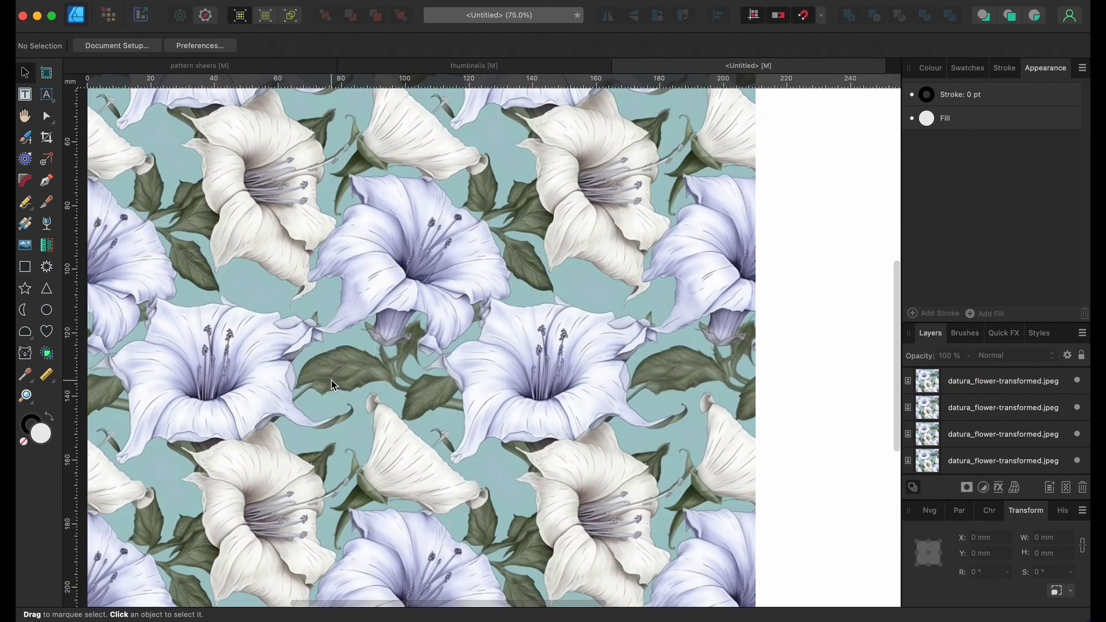
Zoom out to check the completed two-by-two tile layout
{"action": "scroll", "scroll_direction": "down", "scroll_amount": 3}
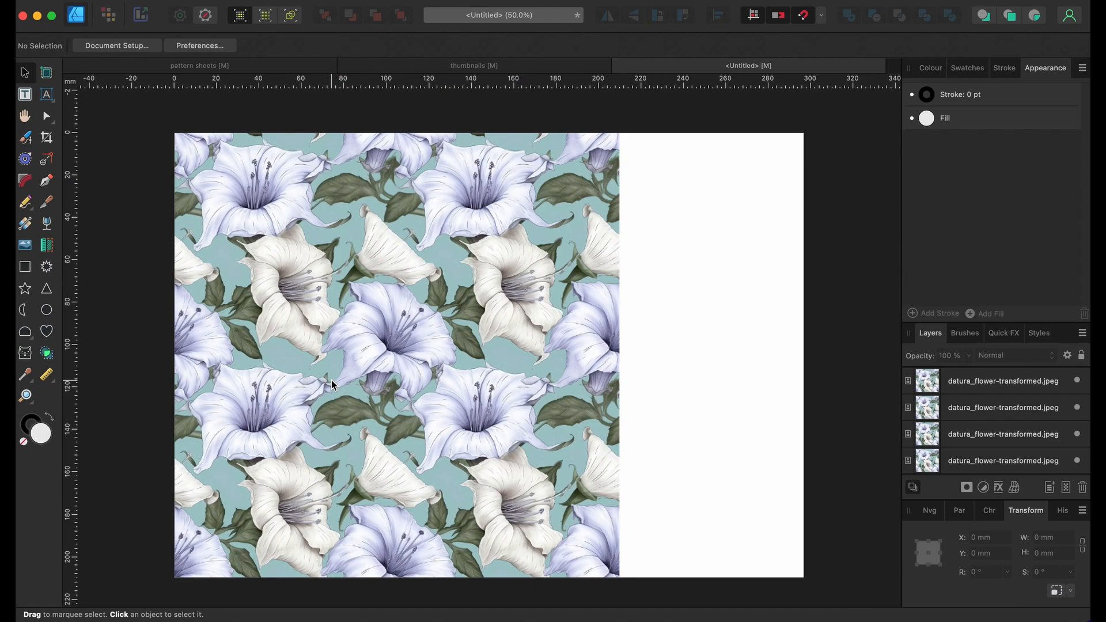